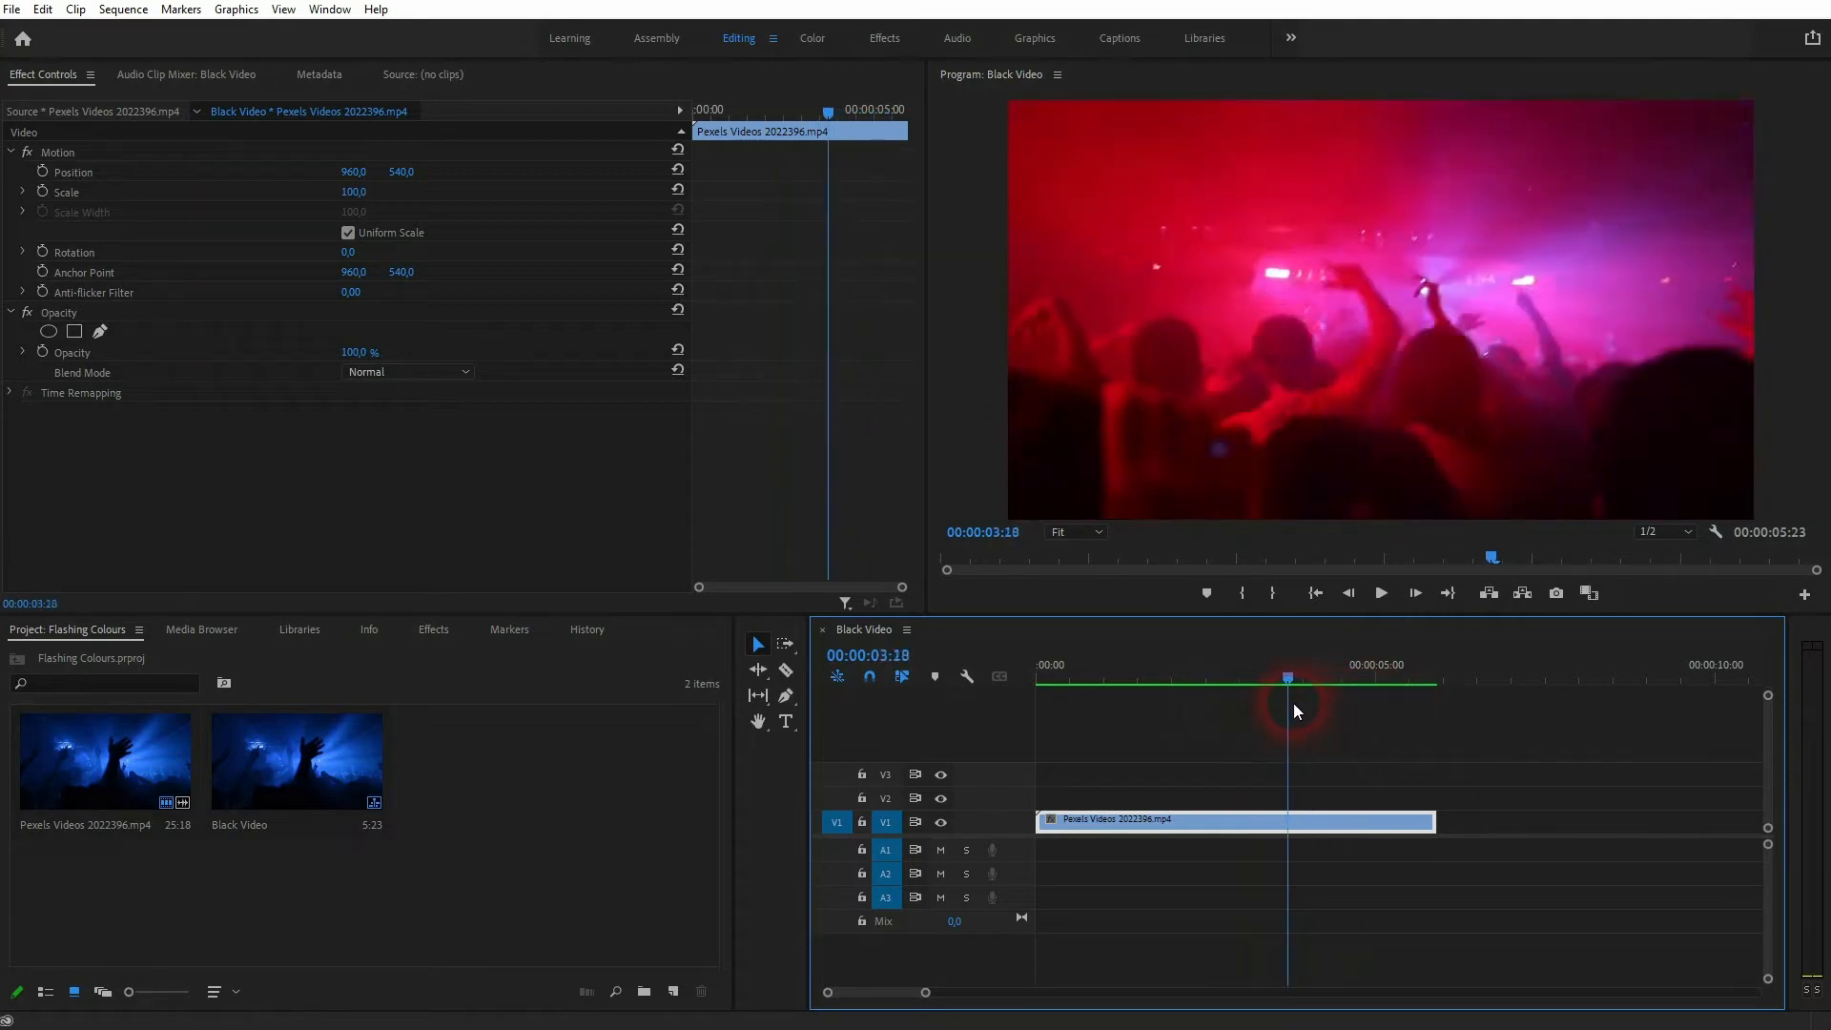
# Move the playhead back to 00:00:00:00 at the start of the concert clip
pyautogui.click(1143, 678)
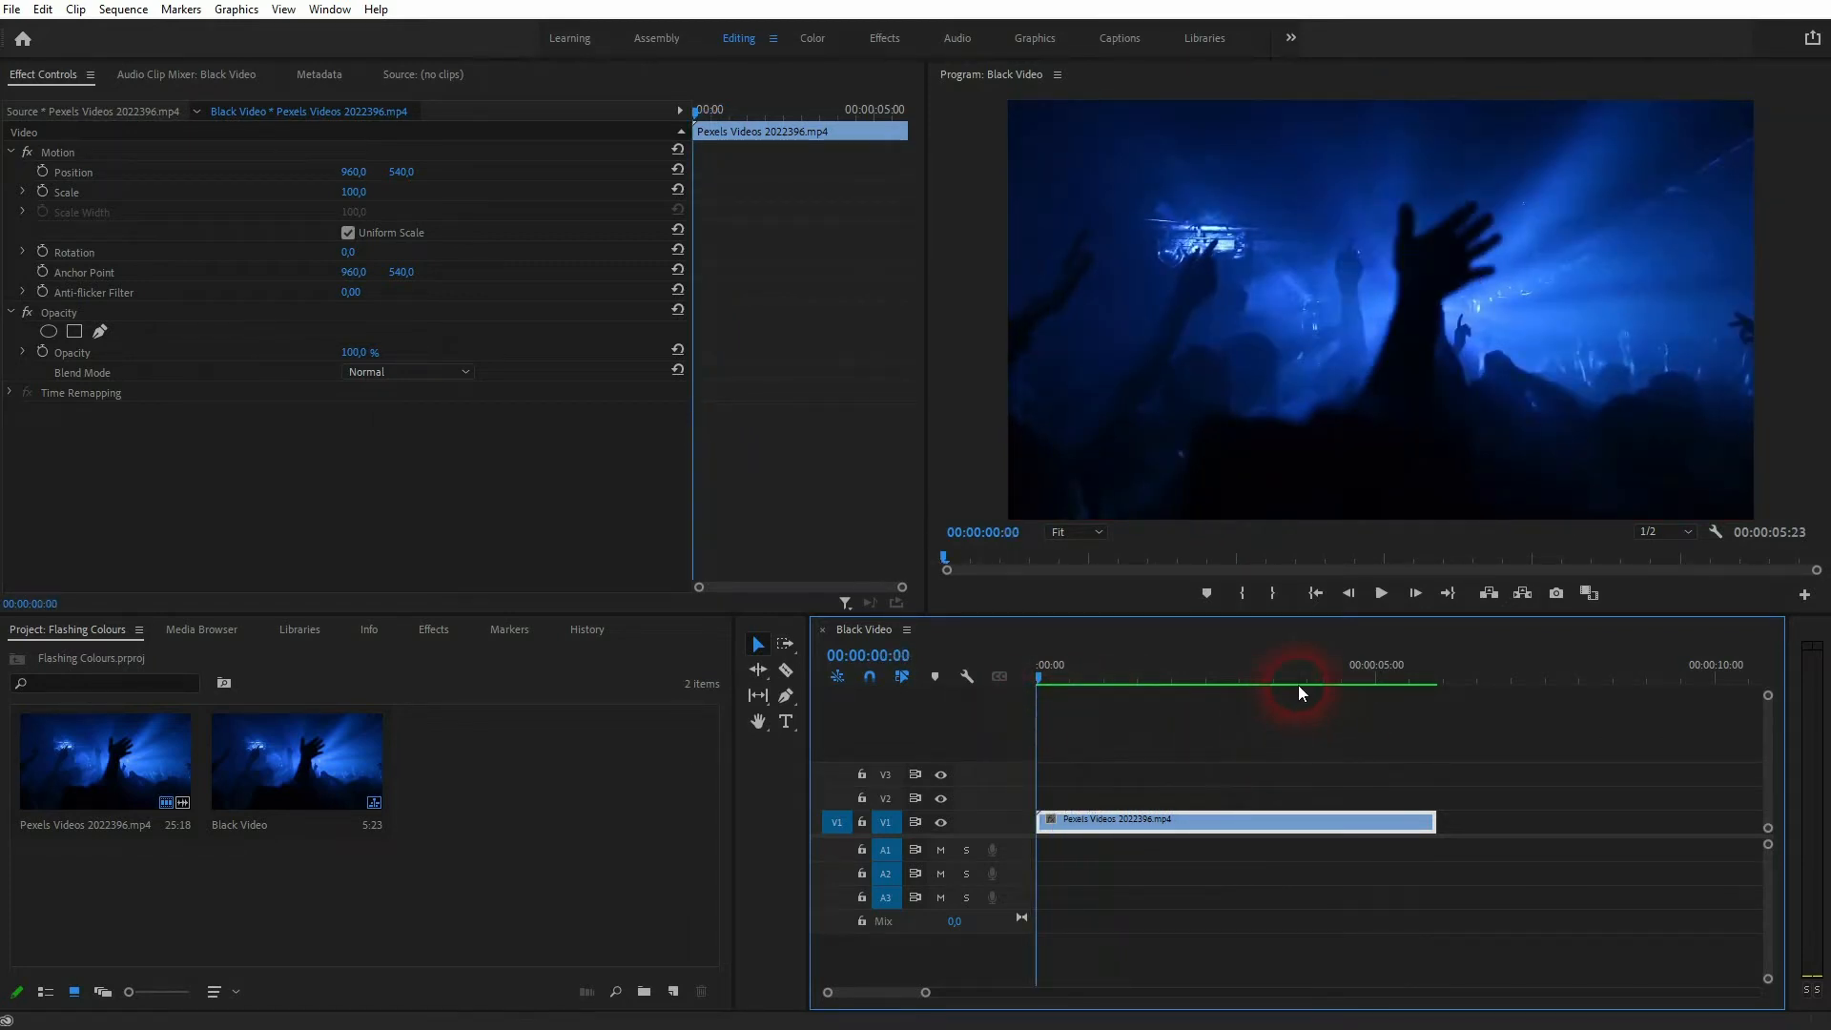
# Search the Effects panel for 'color' to find Color Balance (HLS)
pyautogui.click(432, 629)
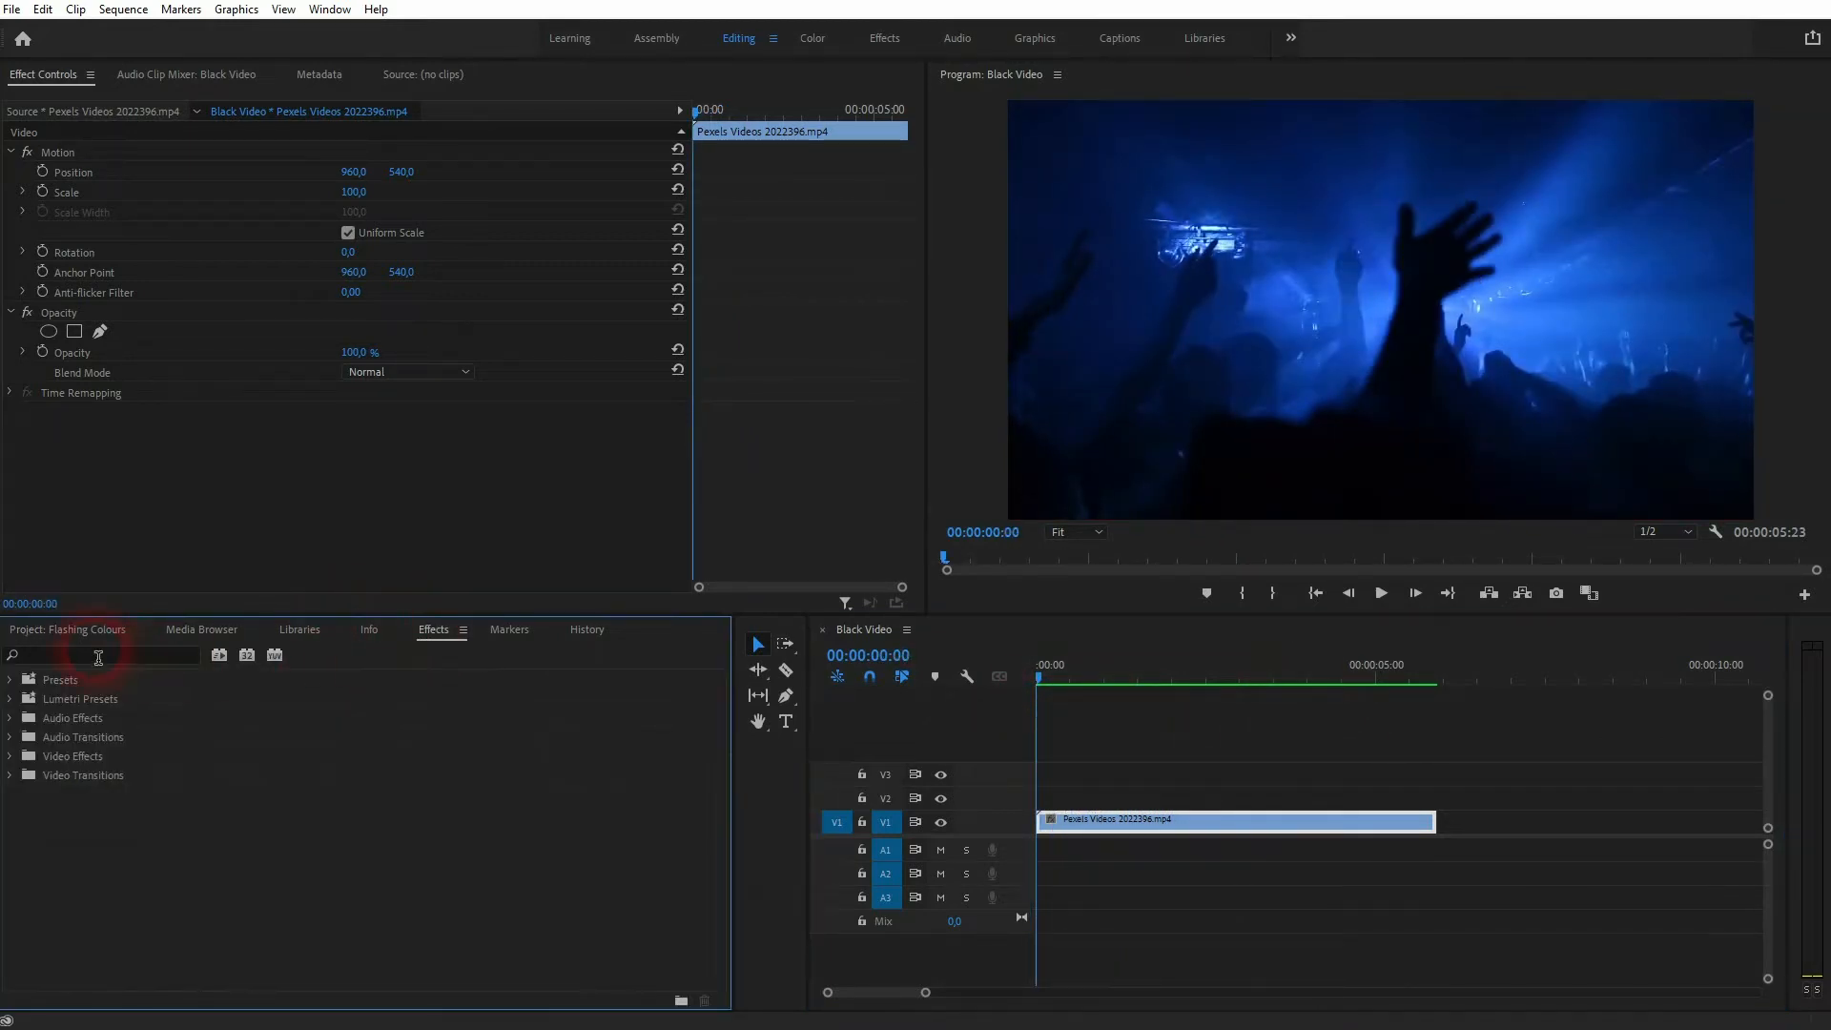
pyautogui.write('color balance')
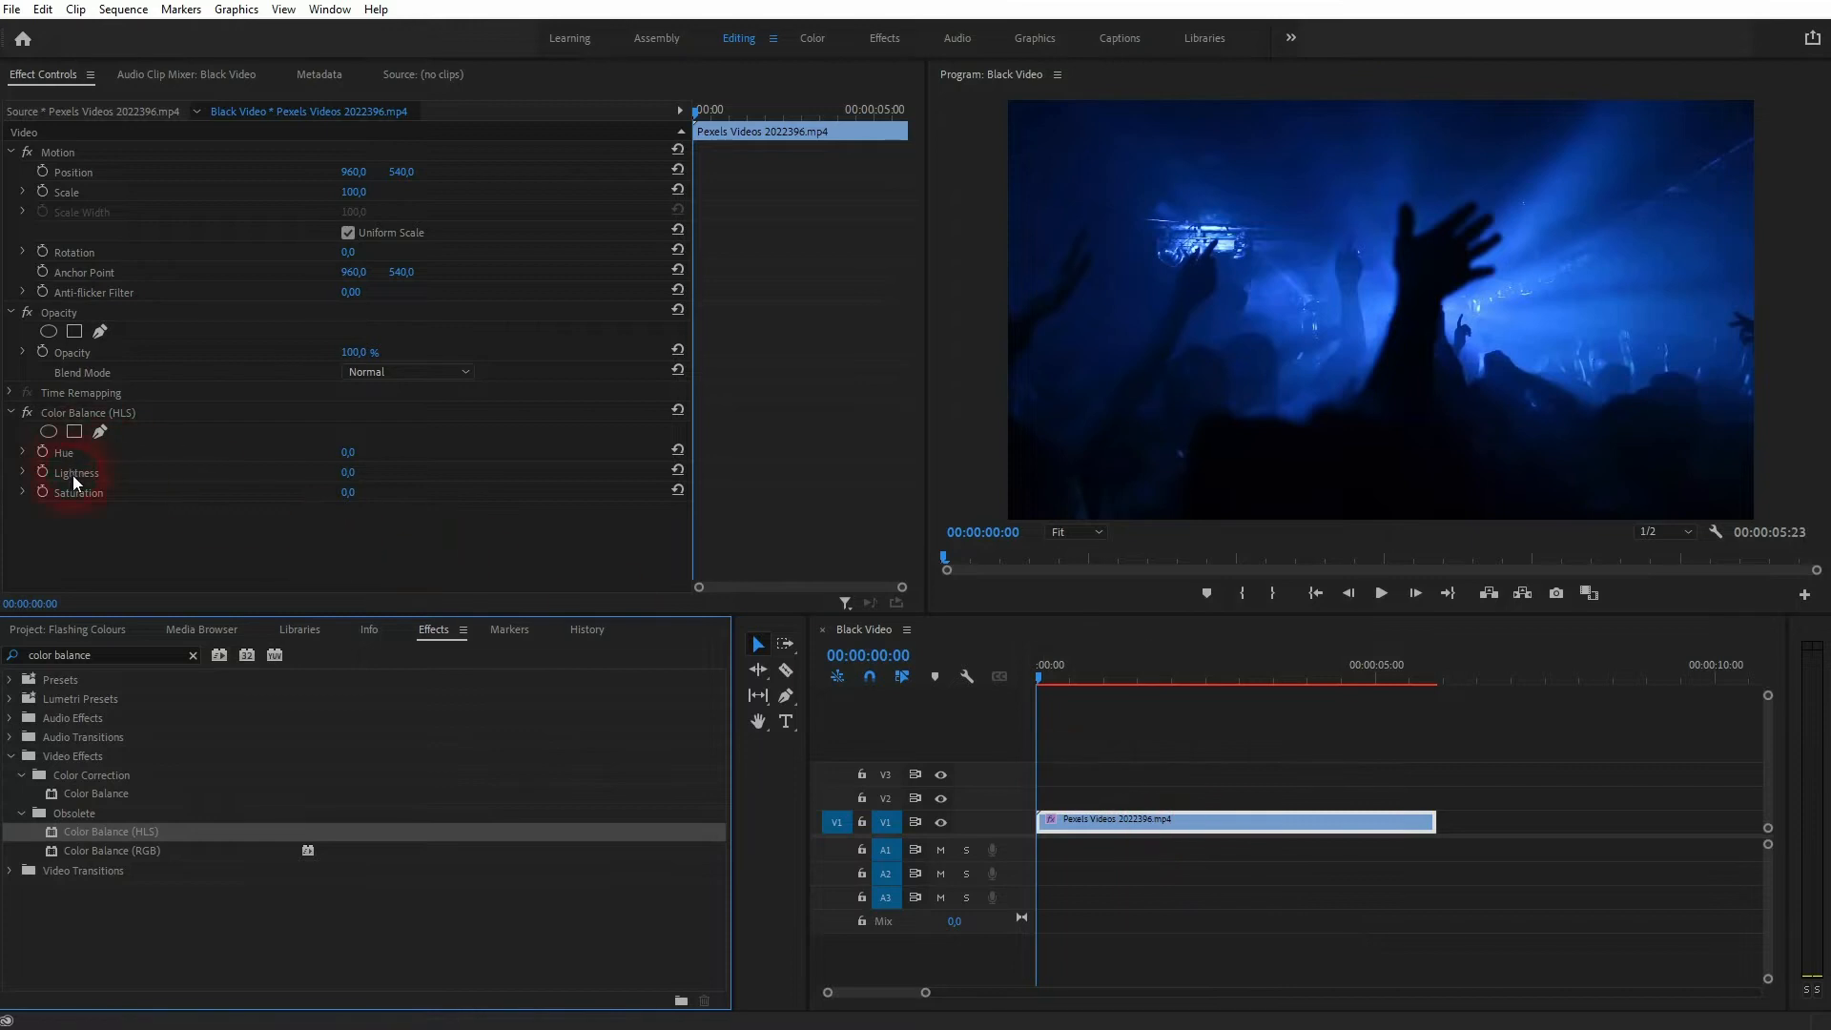
# Enable the Hue stopwatch to set a 0° keyframe at the clip start
pyautogui.click(764, 110)
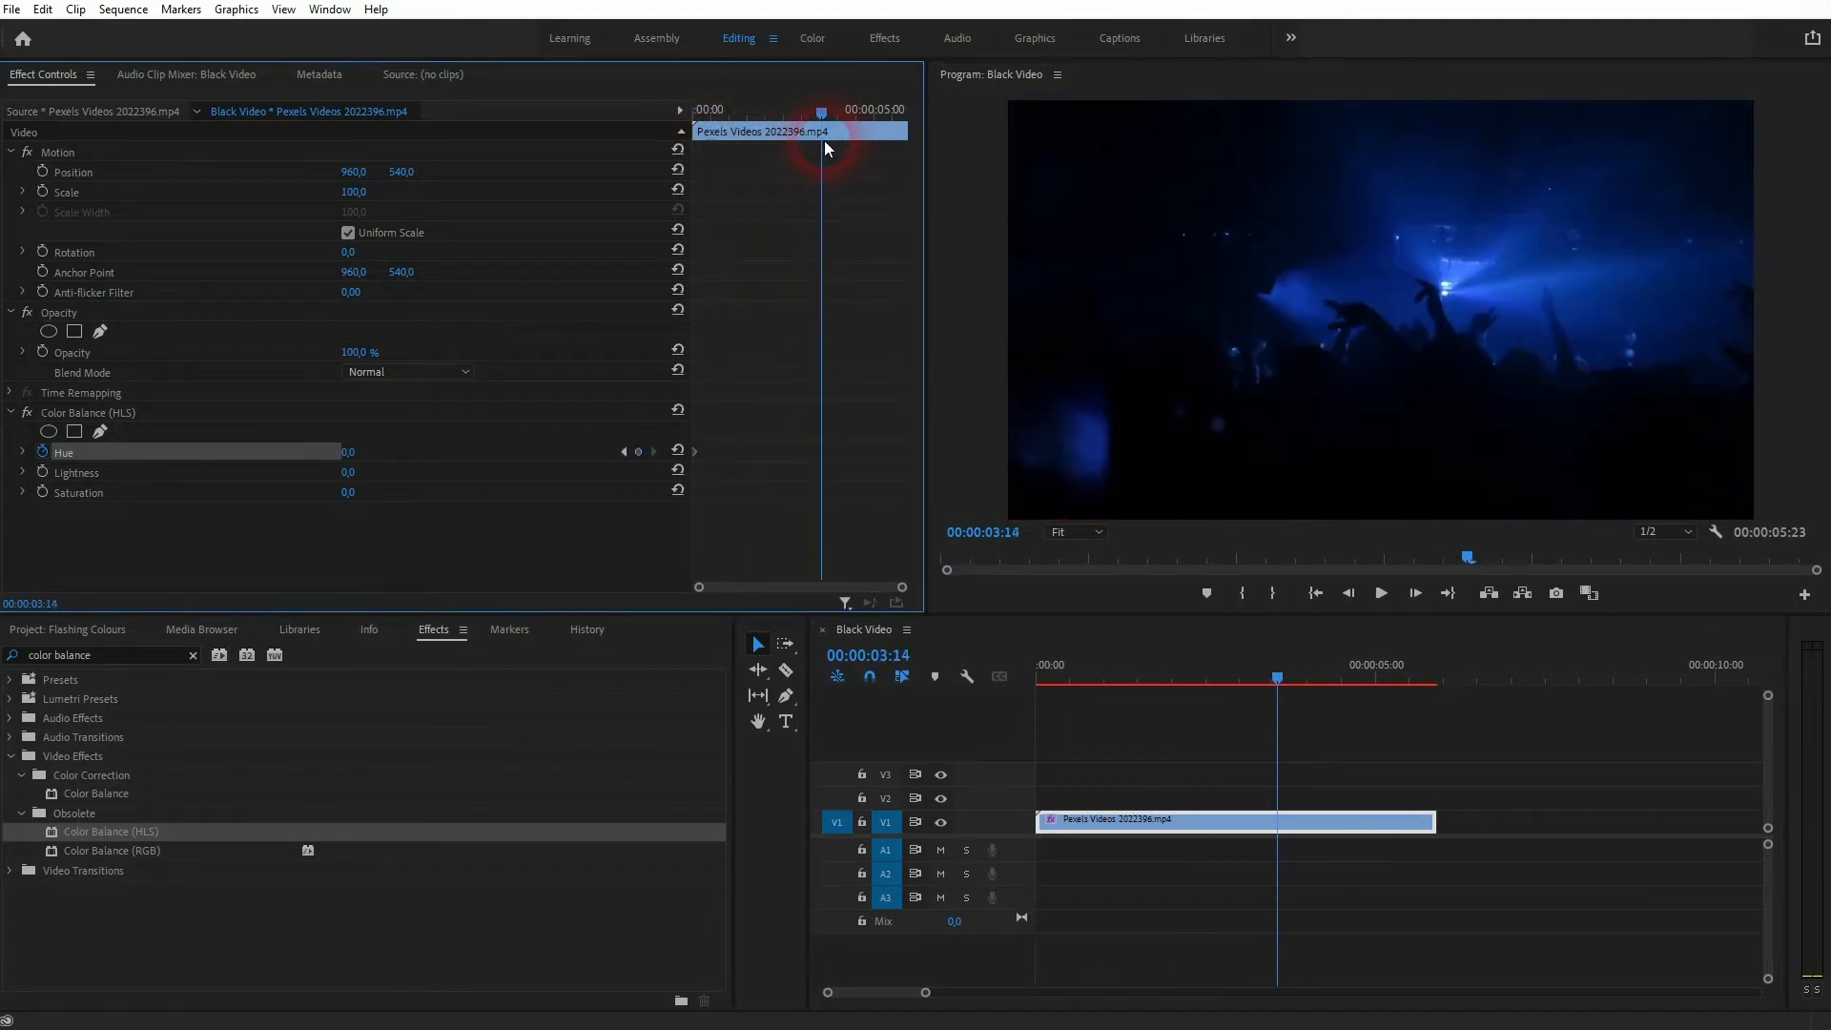
# Enter a new Hue angle of 243° to add a second keyframe
pyautogui.doubleClick(350, 452)
pyautogui.write('243')
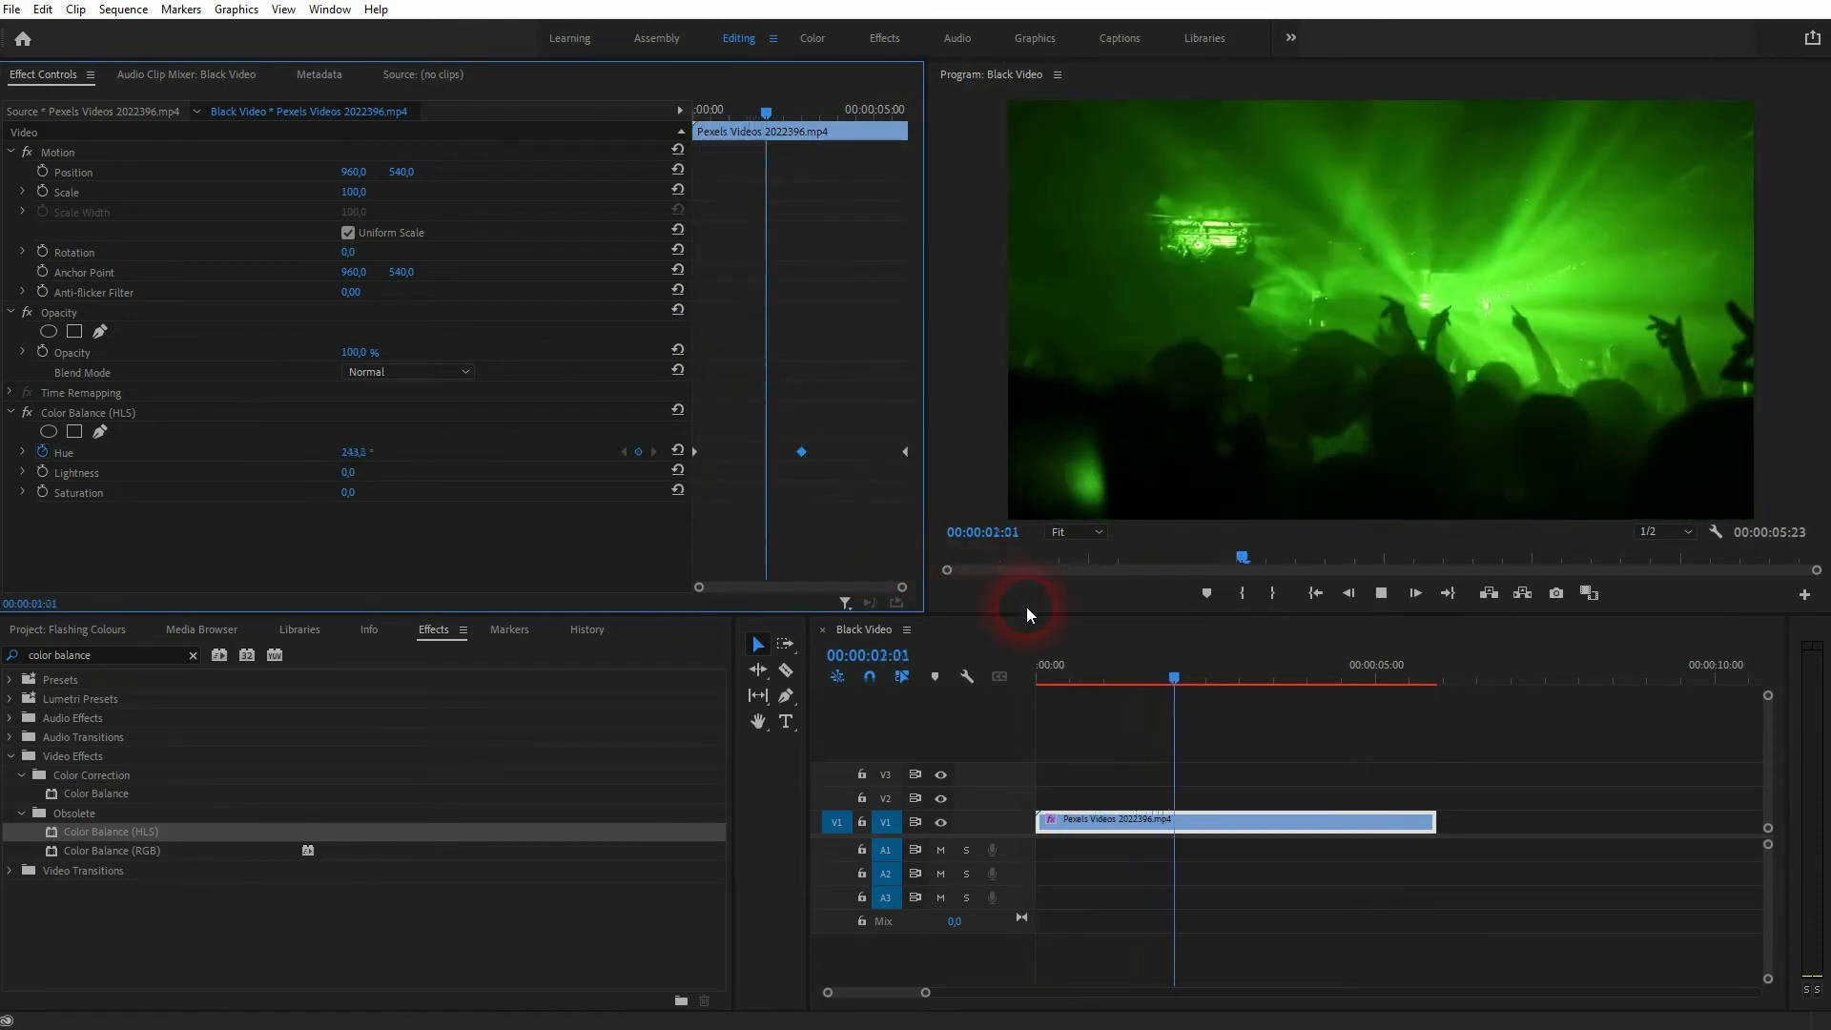
# Stop playback and inspect Hue near 00:00:03:03, reading 346.7°
pyautogui.click(1308, 677)
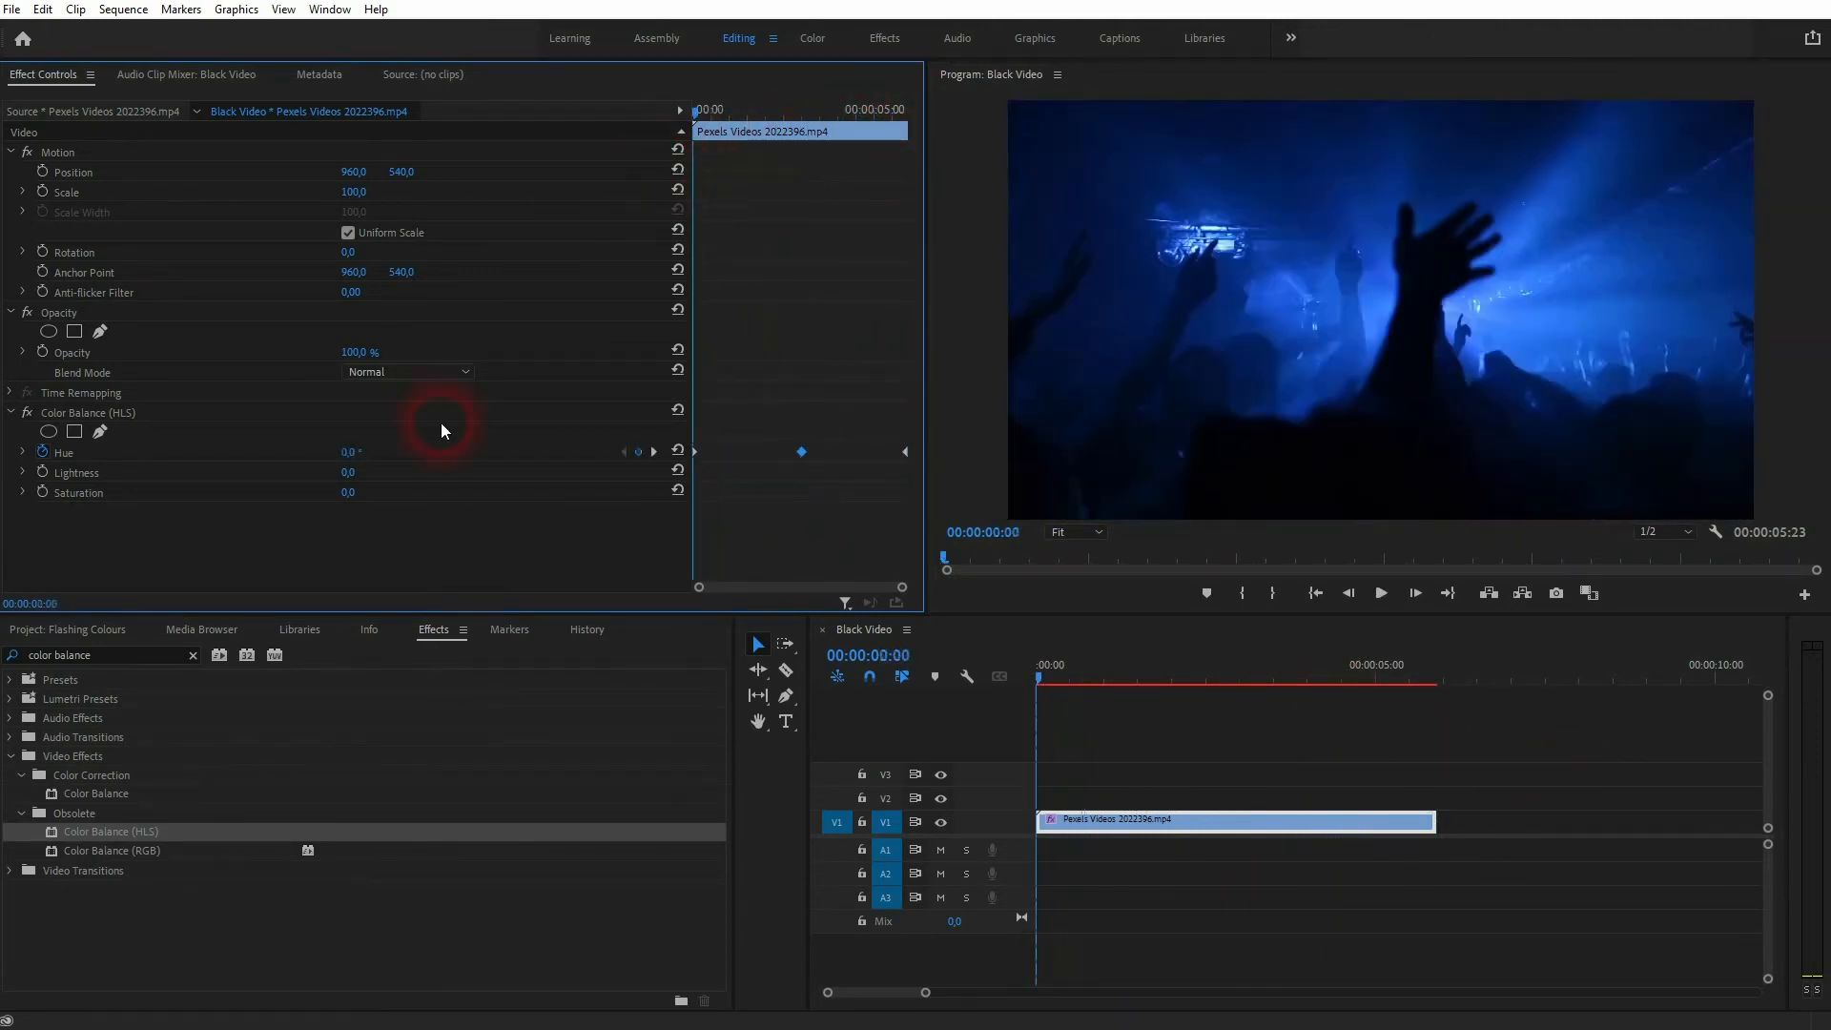
pyautogui.click(809, 110)
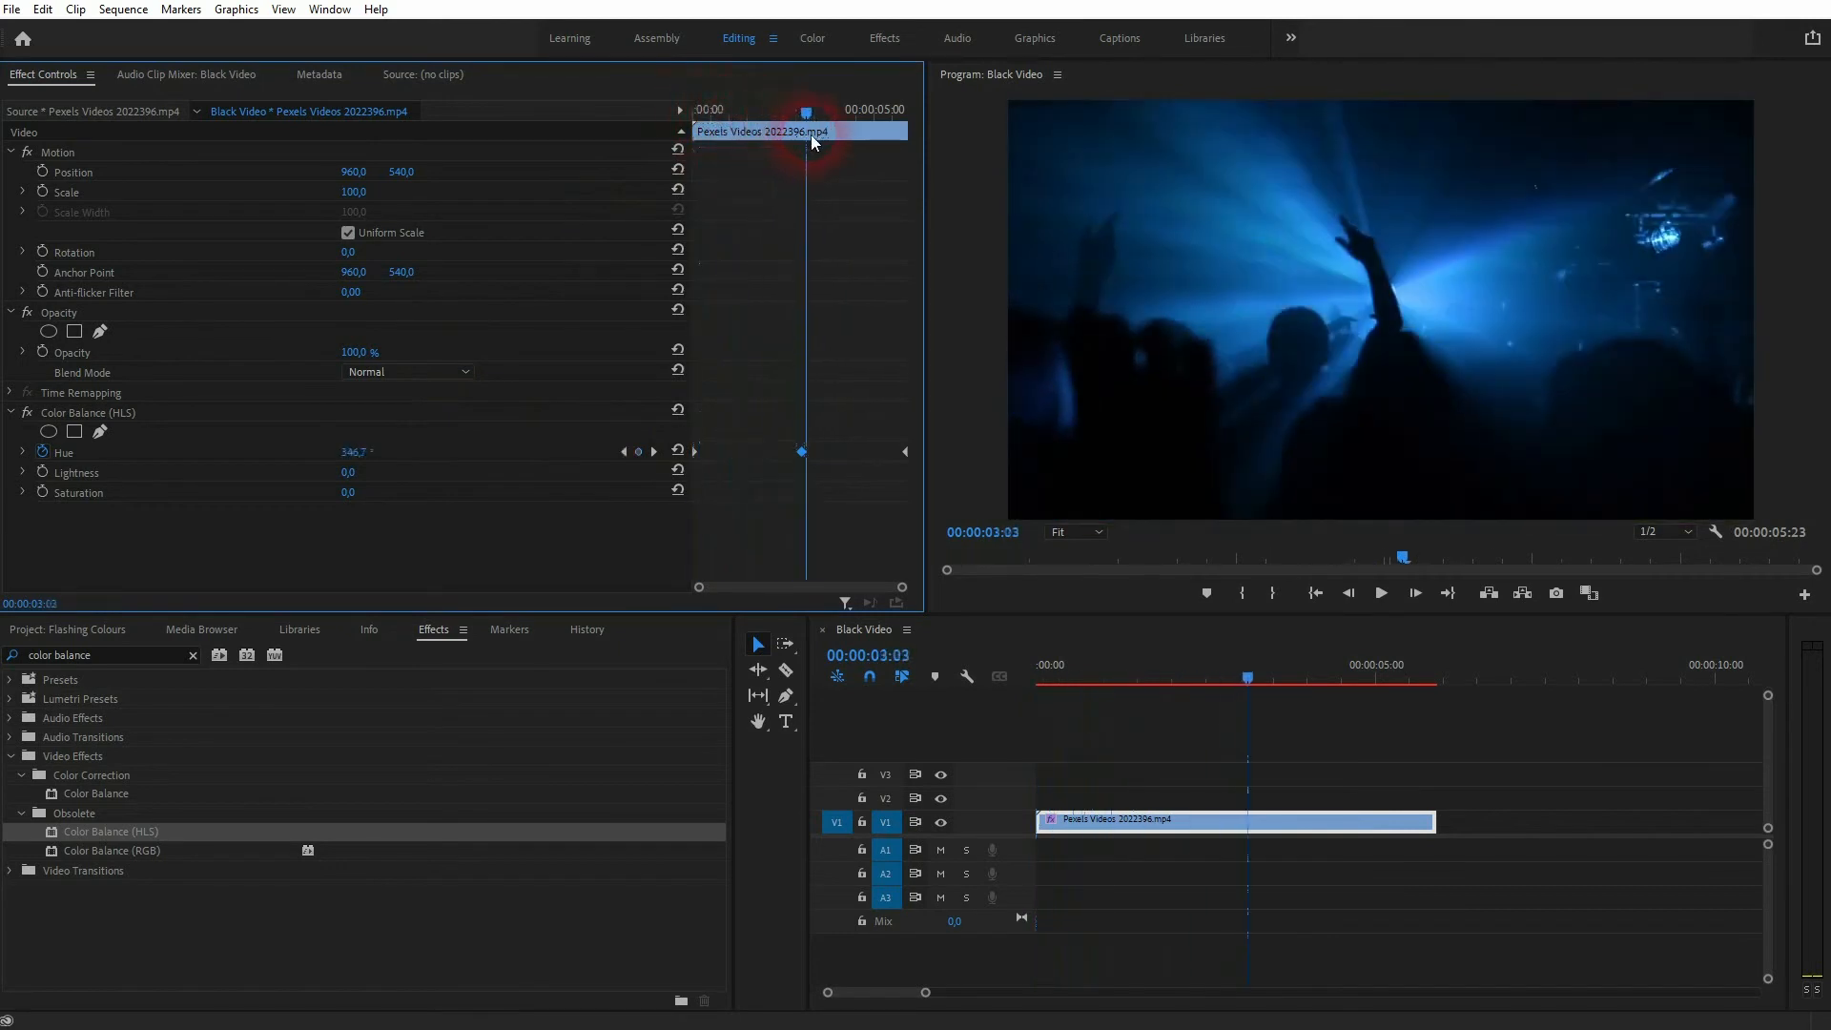